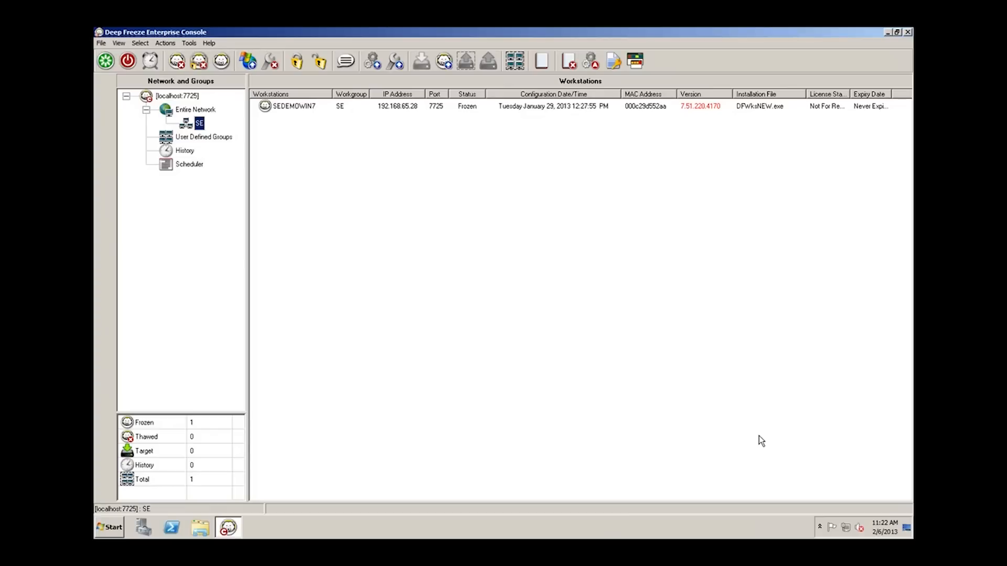
pyautogui.moveTo(576, 342)
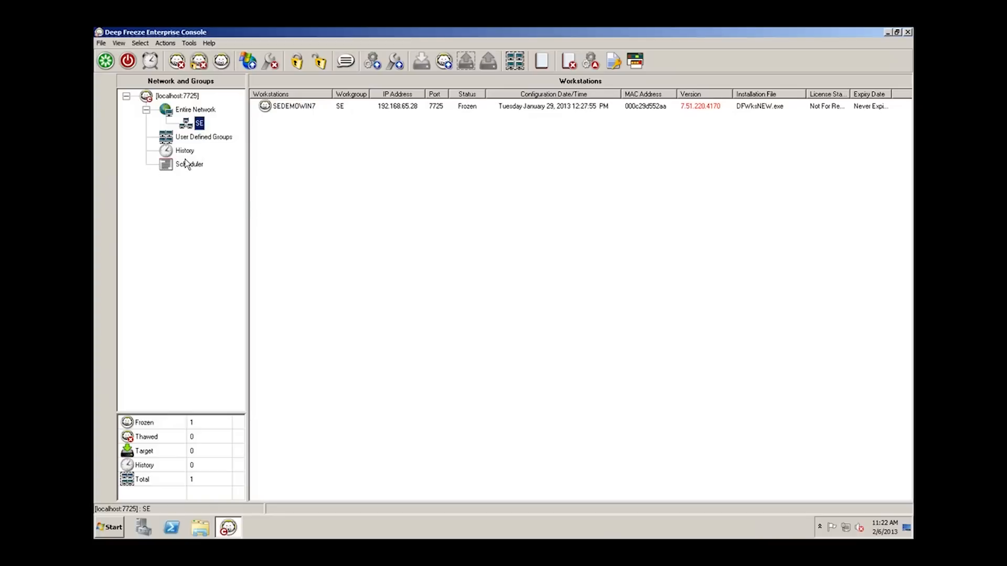
pyautogui.moveTo(188, 168)
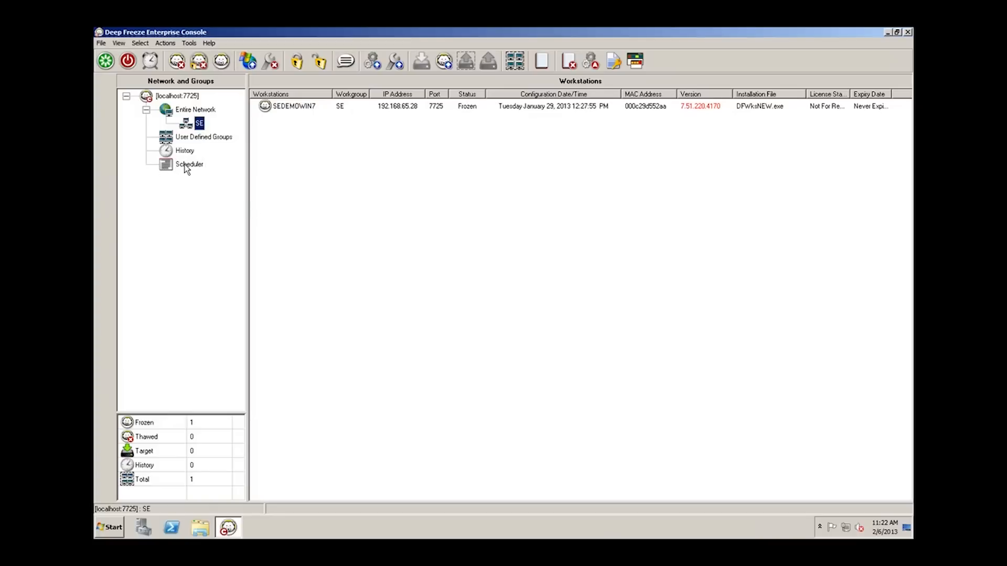
# Select Scheduler in the Network and Groups tree
pyautogui.click(188, 164)
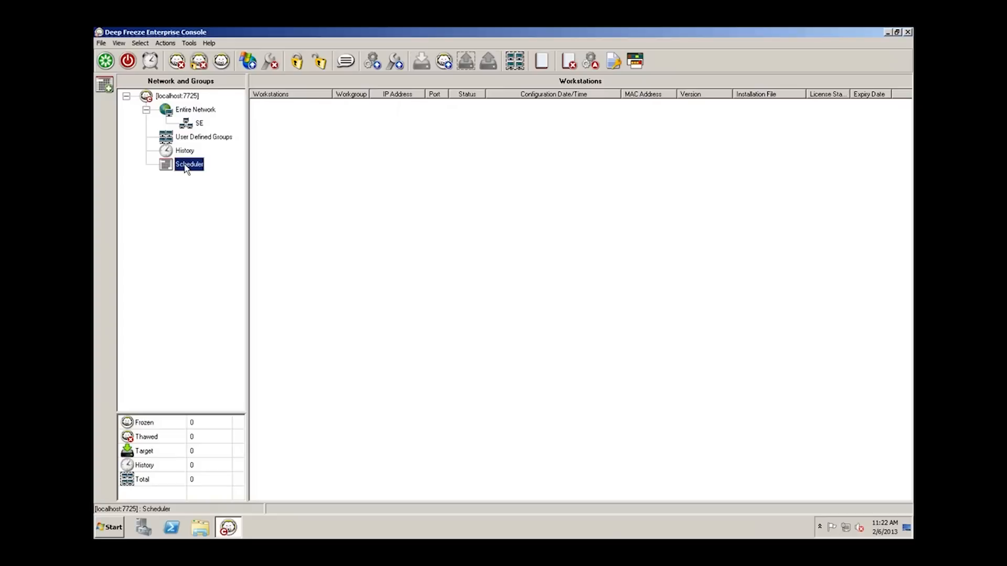
# Add a Shutdown scheduled task named 'End of day shutdown'
pyautogui.rightClick(189, 164)
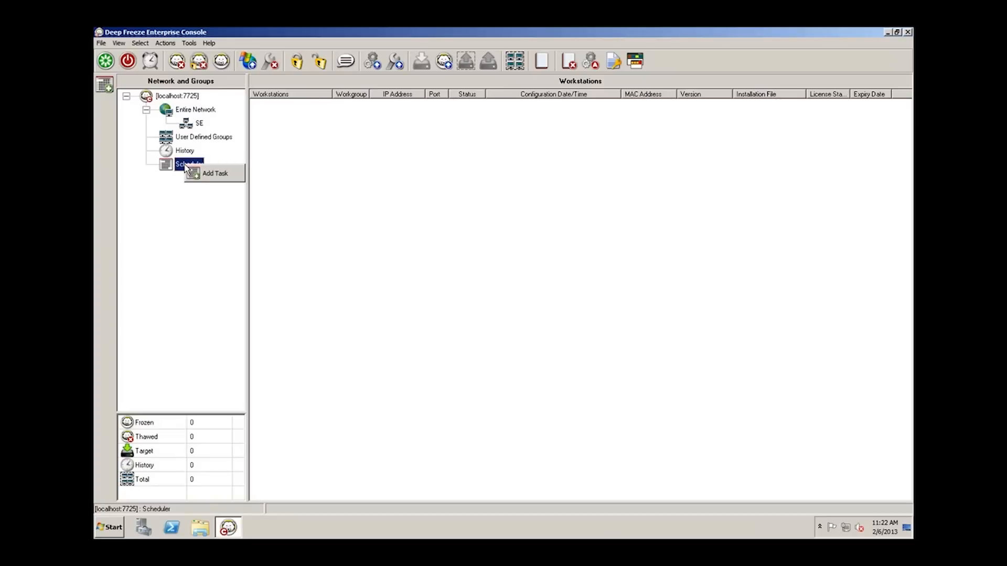
pyautogui.click(215, 174)
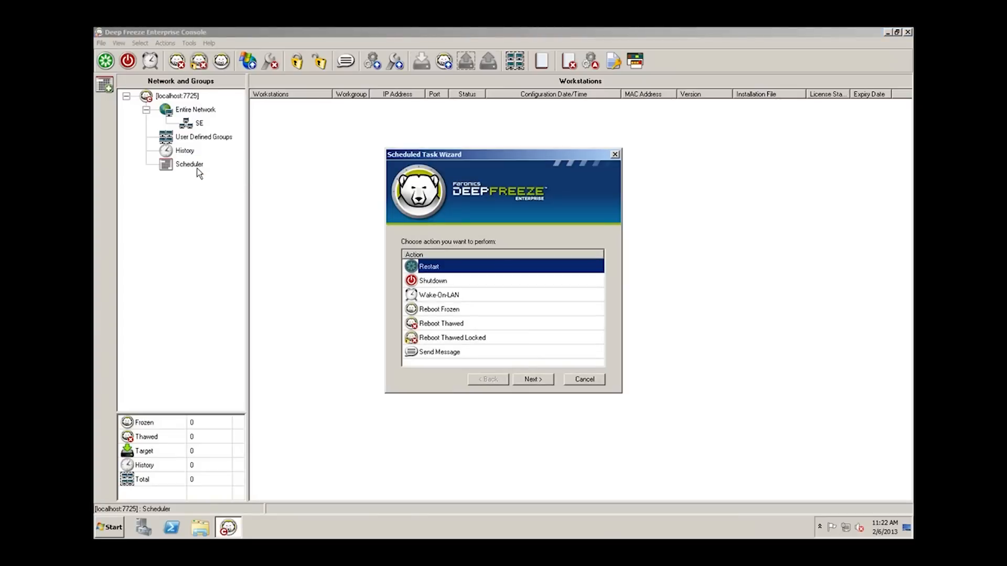
pyautogui.moveTo(371, 249)
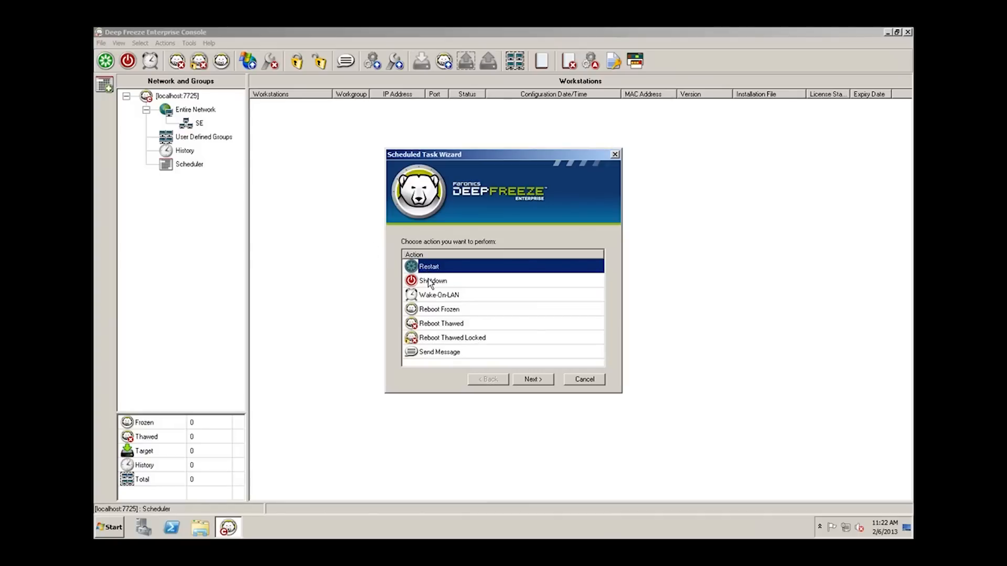
pyautogui.click(432, 281)
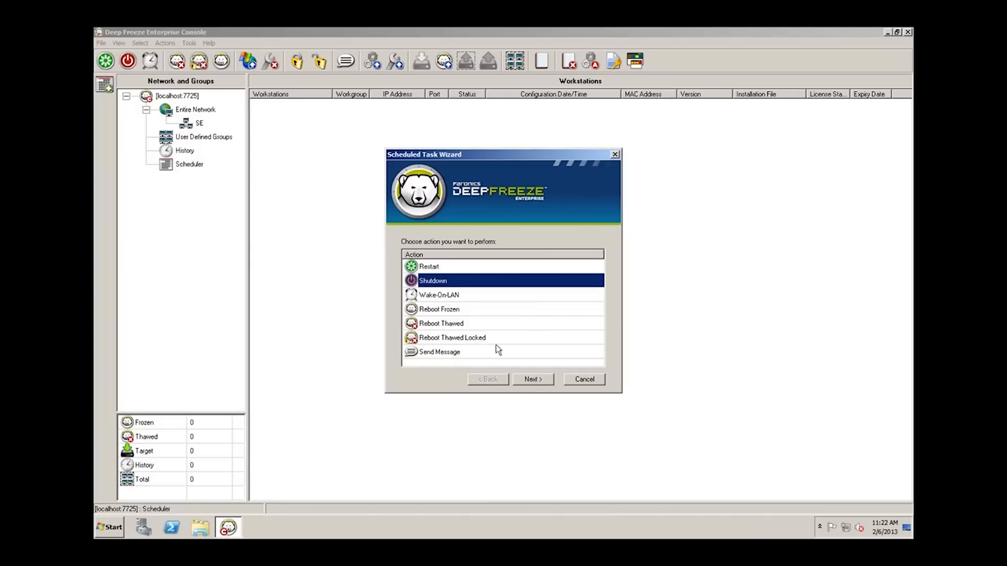
pyautogui.click(532, 379)
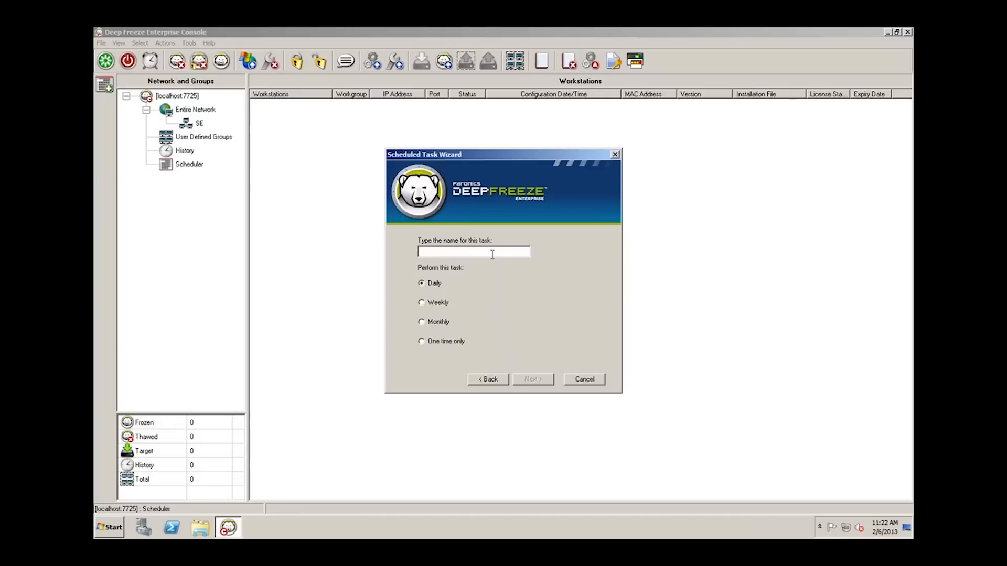
pyautogui.write('End of day')
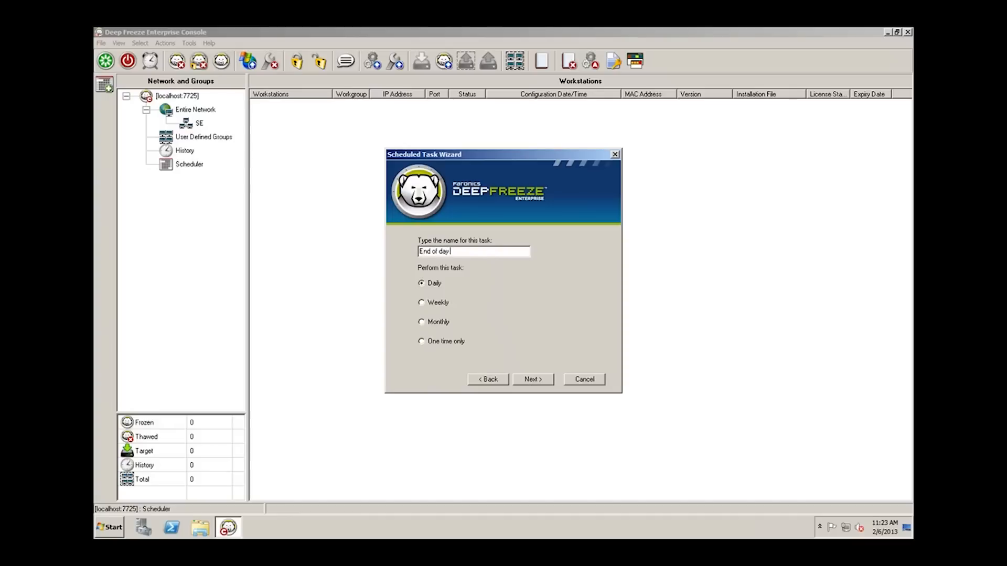
pyautogui.write('shutdown')
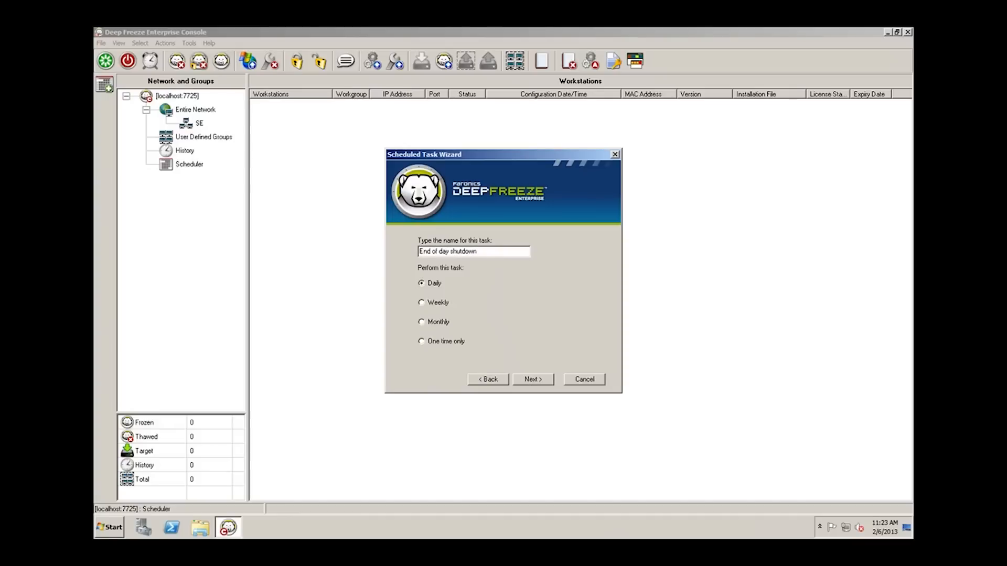
pyautogui.moveTo(468, 335)
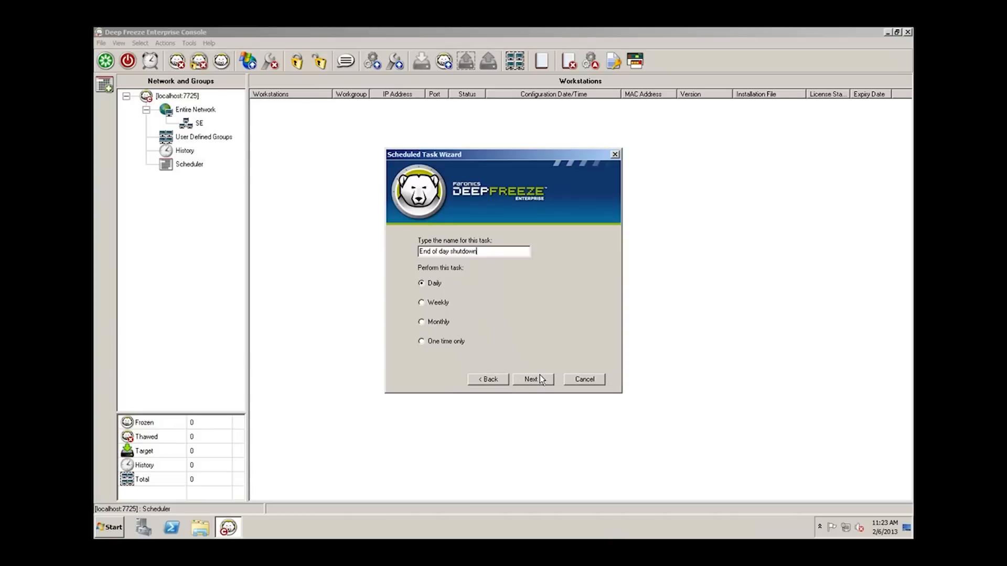
# Schedule the task for 6:00 PM on weekdays and finish the wizard
pyautogui.click(532, 378)
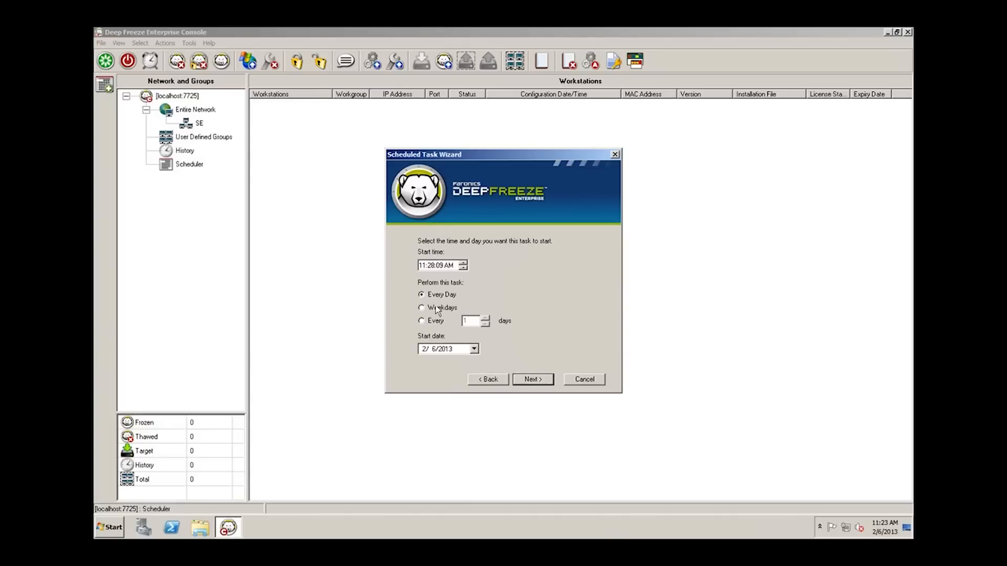
pyautogui.click(427, 265)
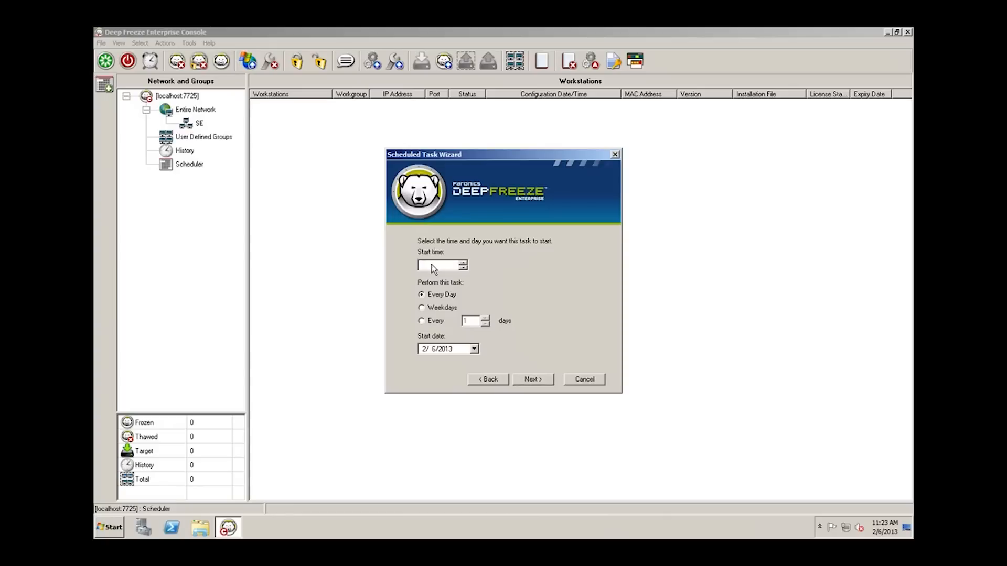
pyautogui.click(441, 266)
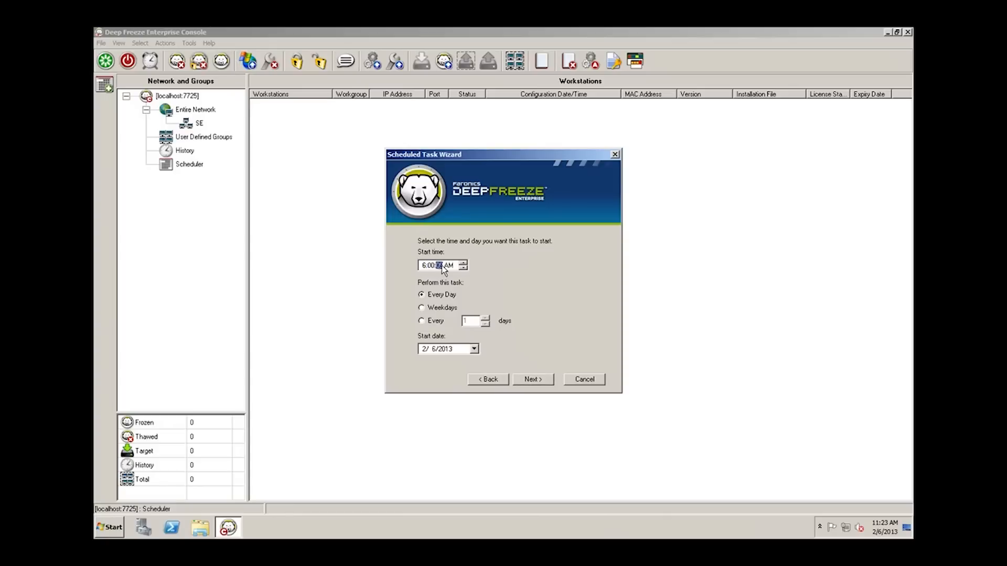
pyautogui.click(449, 266)
pyautogui.write('P')
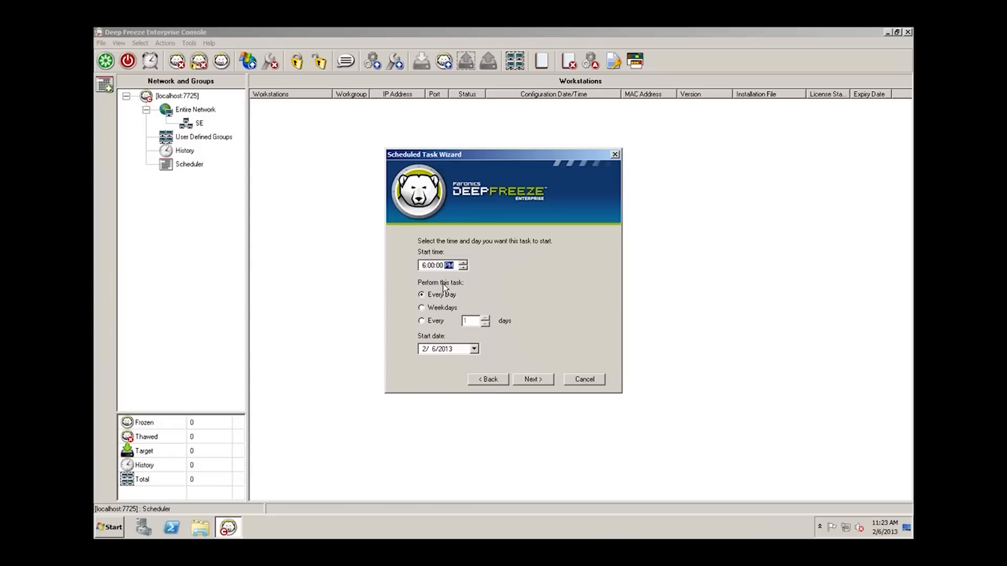
pyautogui.click(421, 308)
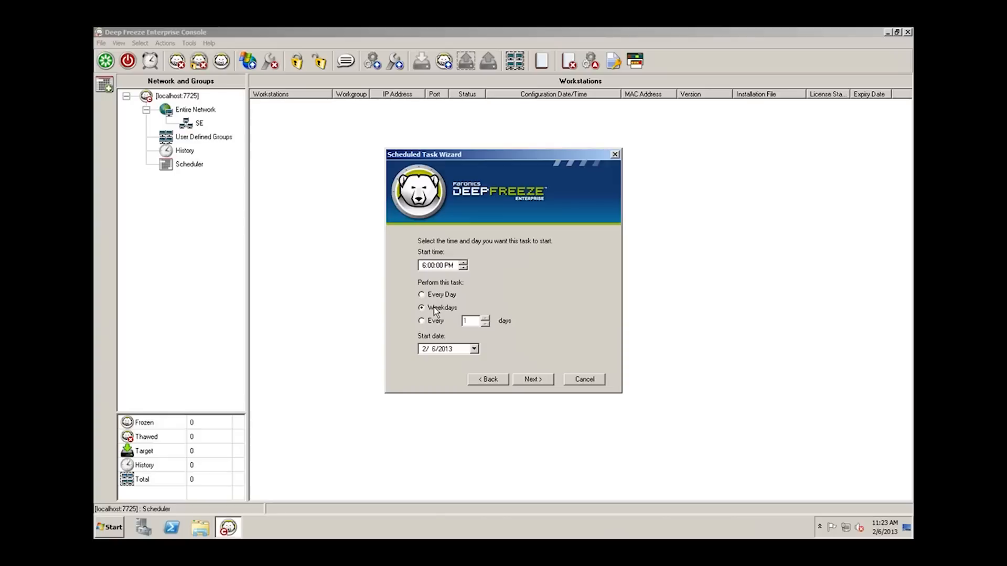
pyautogui.moveTo(436, 316)
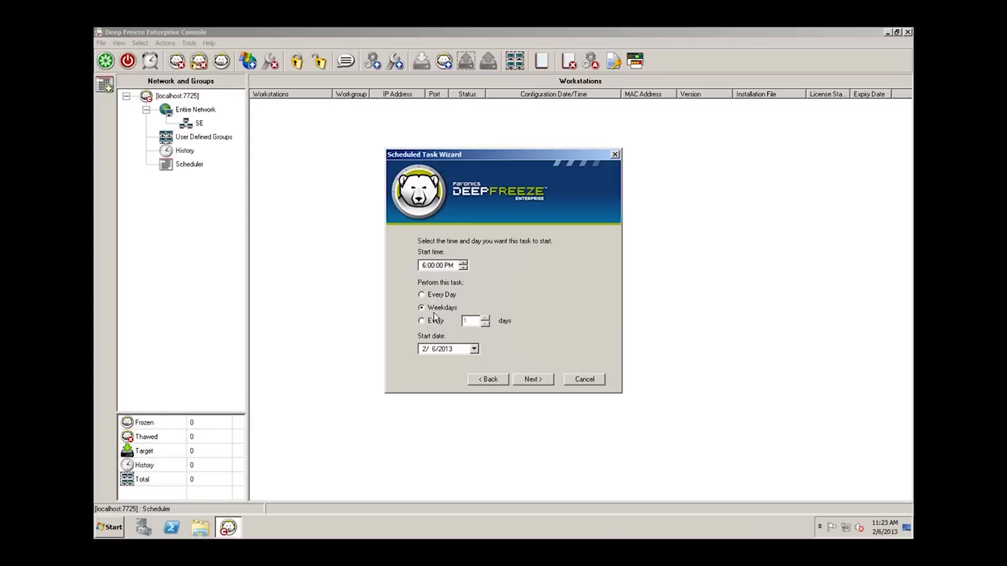
pyautogui.moveTo(434, 357)
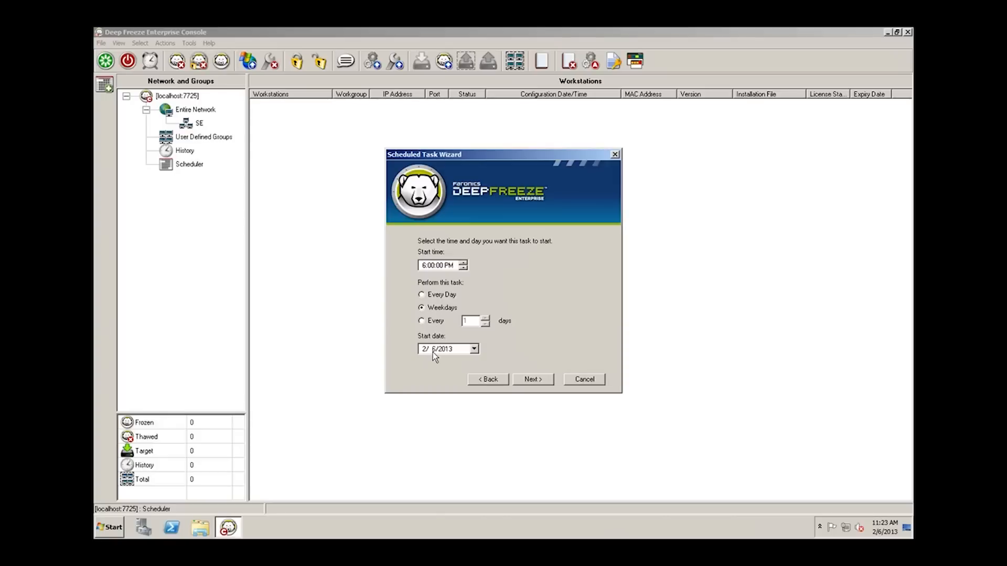
pyautogui.moveTo(434, 370)
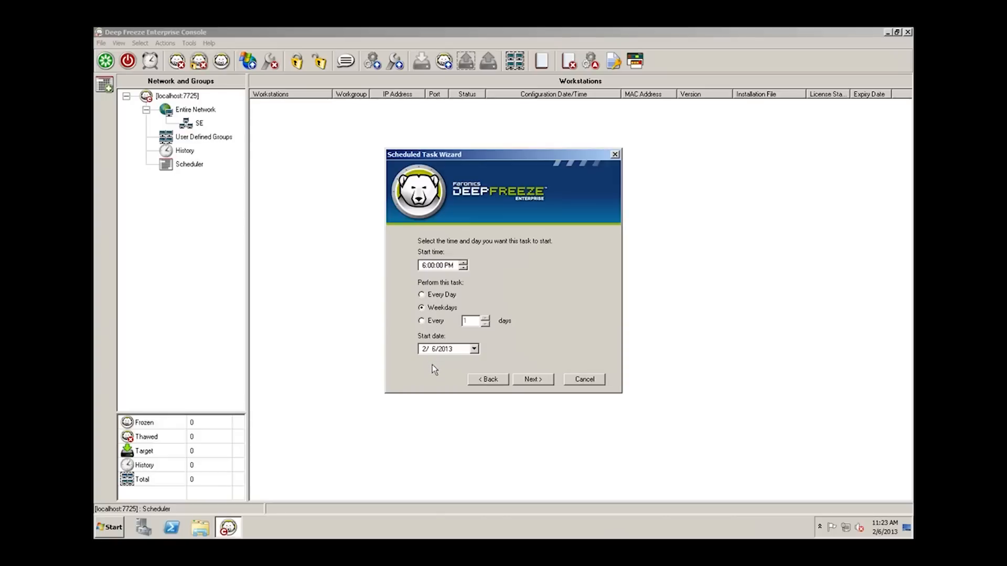
pyautogui.moveTo(495, 369)
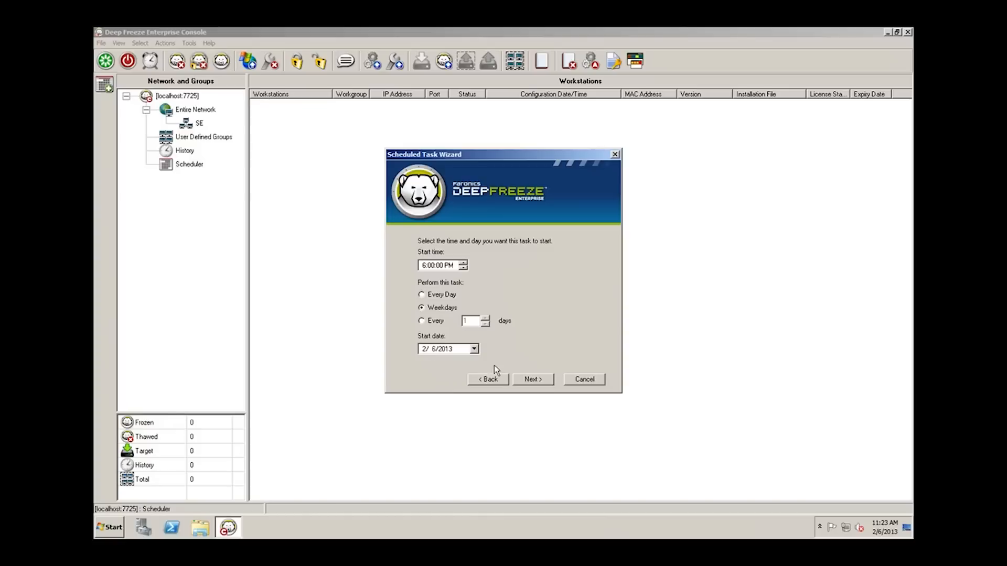
pyautogui.click(532, 379)
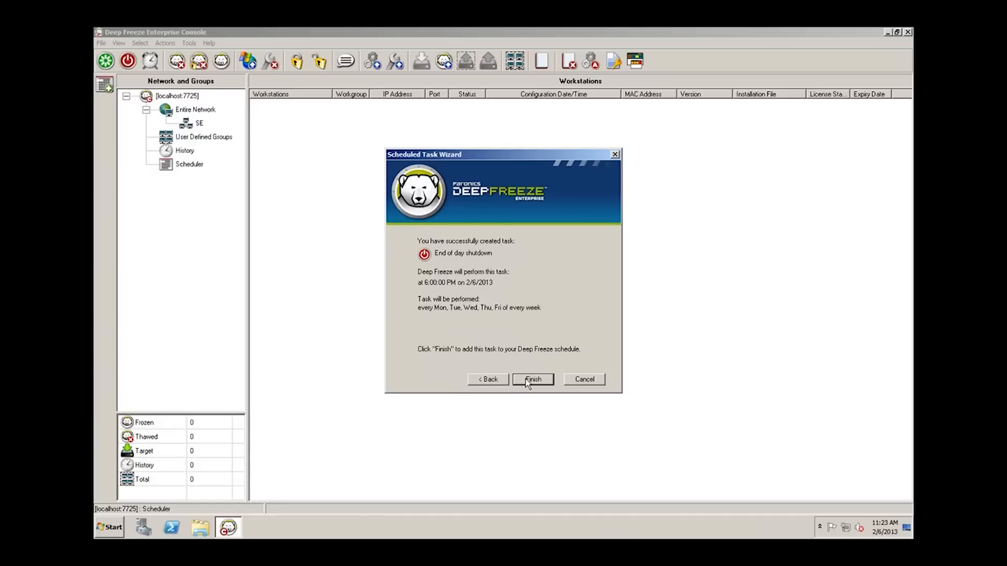
pyautogui.click(532, 379)
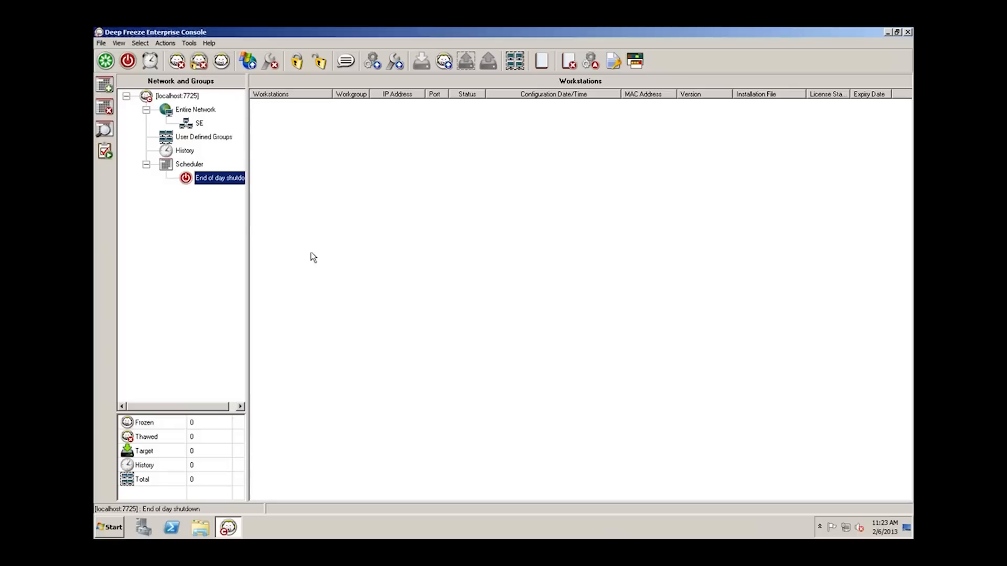
# Assign SEDEMOWIN7 from the SE workgroup to the End of day shutdown task
pyautogui.doubleClick(218, 177)
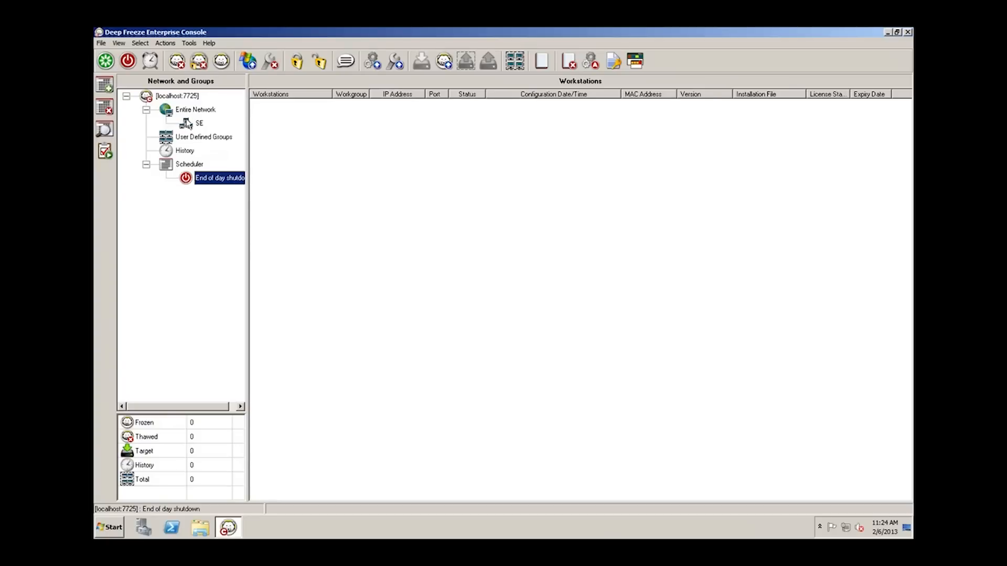
pyautogui.click(200, 123)
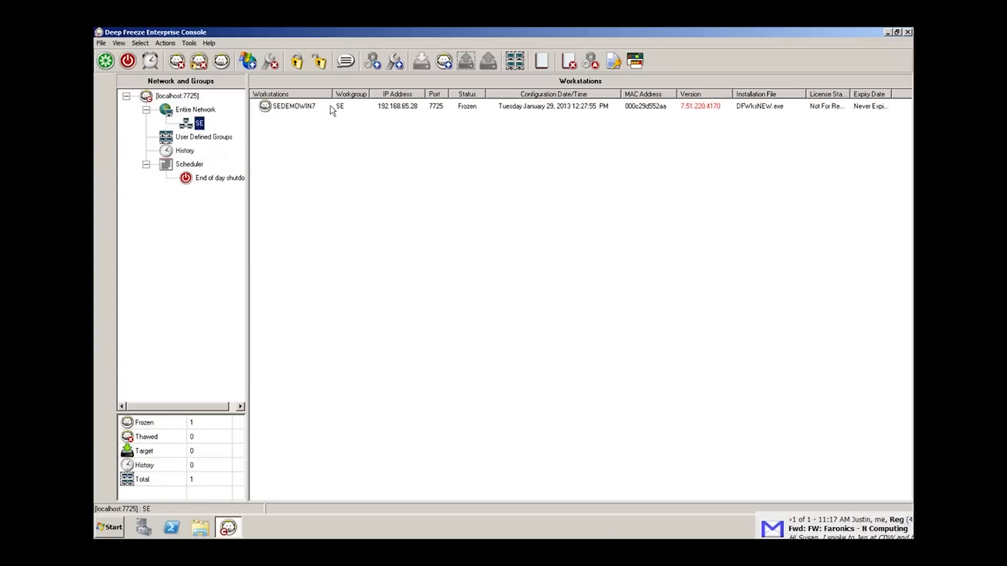
pyautogui.click(189, 164)
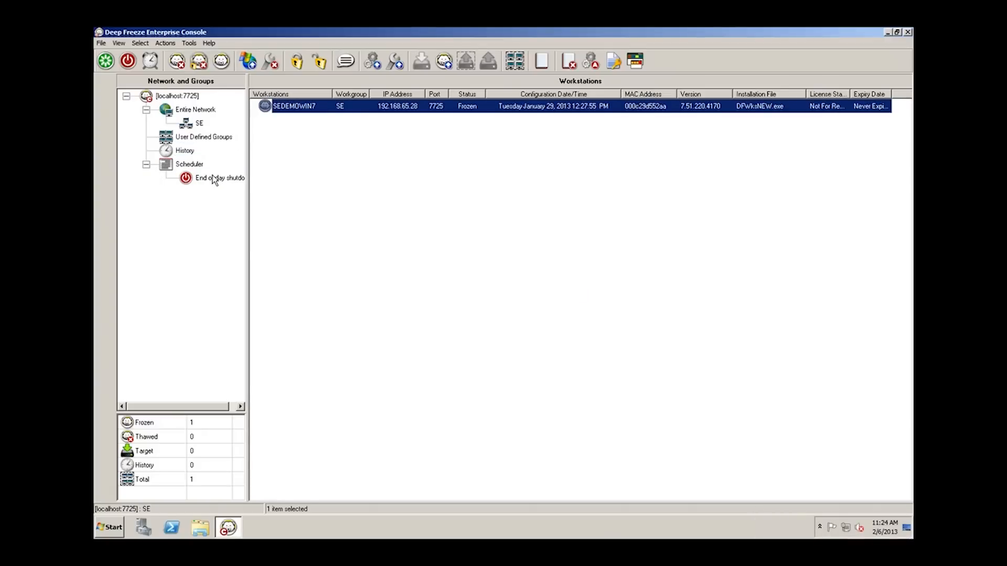
pyautogui.click(218, 178)
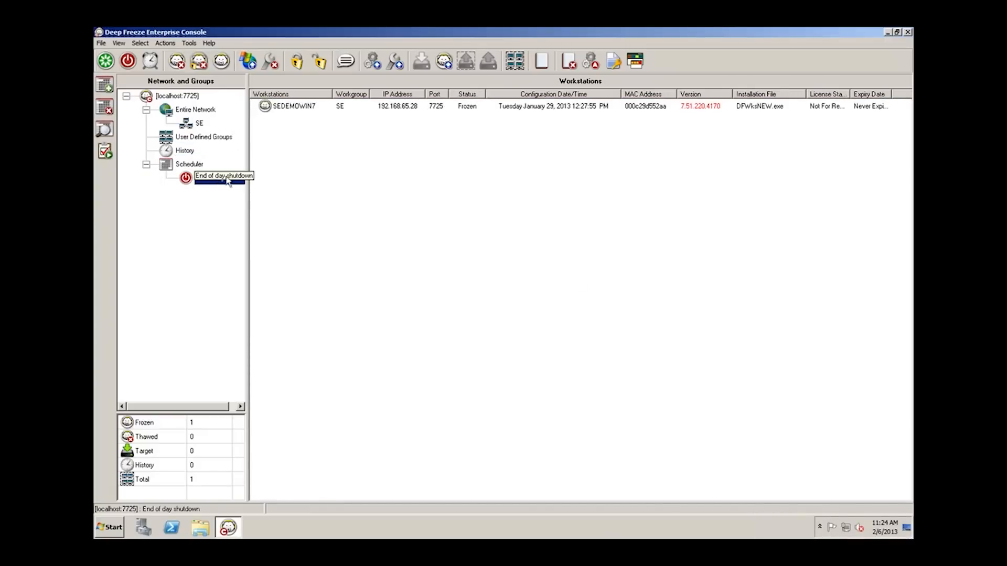
pyautogui.click(218, 177)
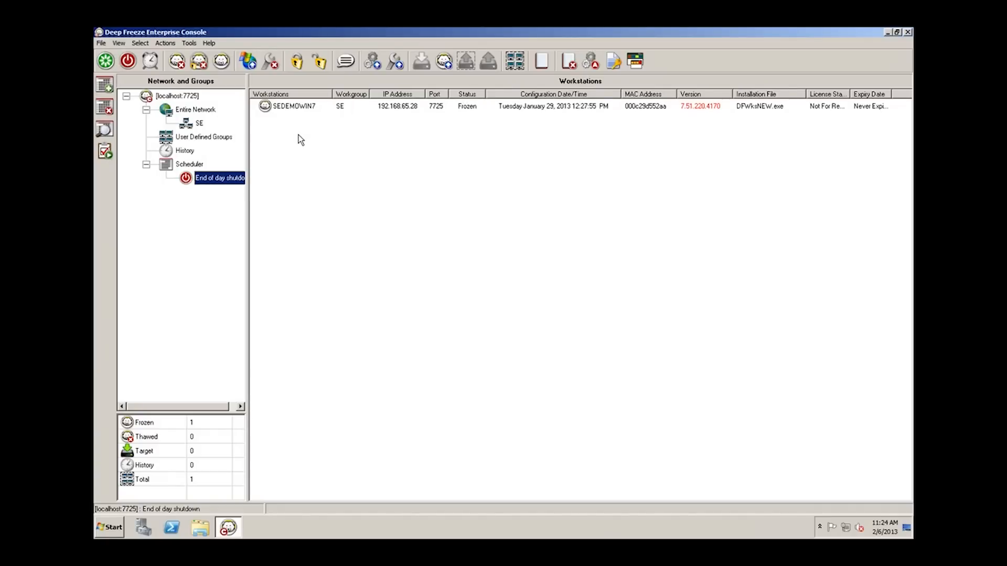
# Delete the End of day shutdown task and confirm
pyautogui.rightClick(219, 177)
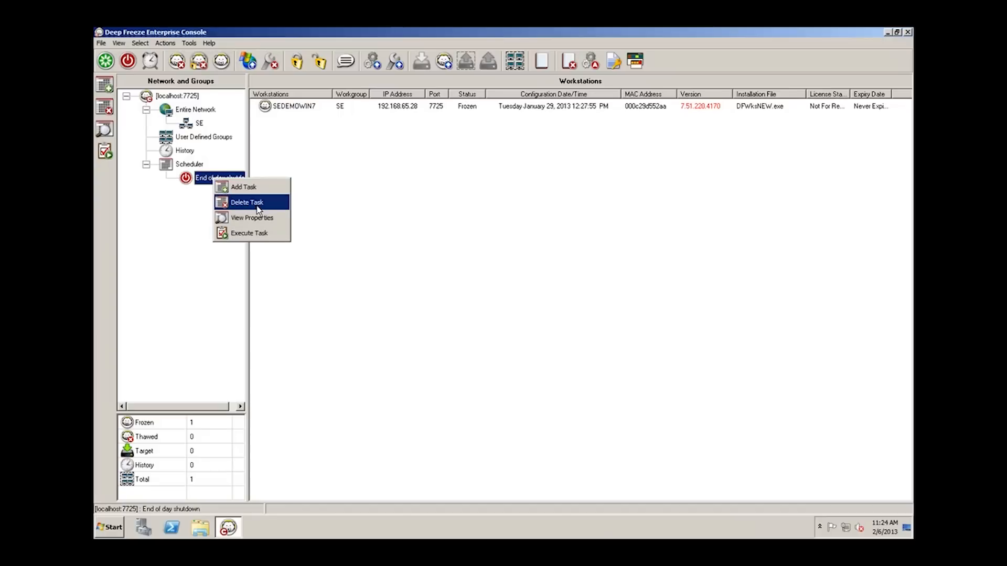
pyautogui.moveTo(251, 217)
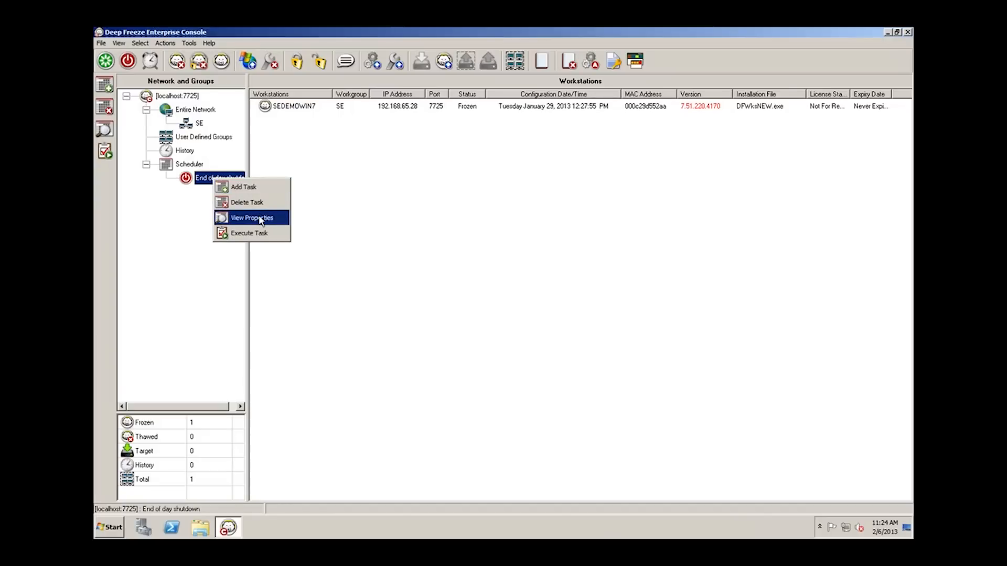
pyautogui.moveTo(257, 232)
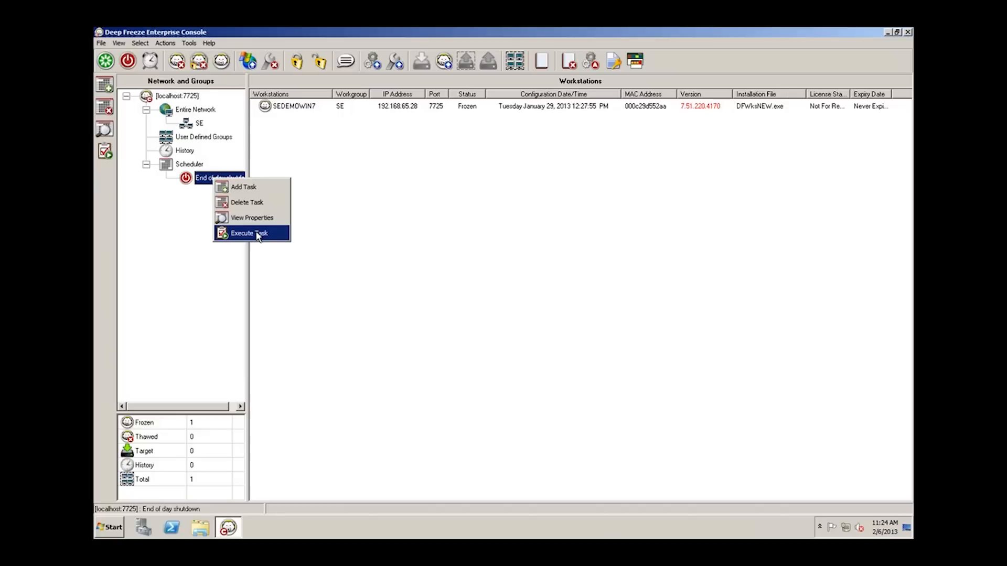
pyautogui.click(247, 202)
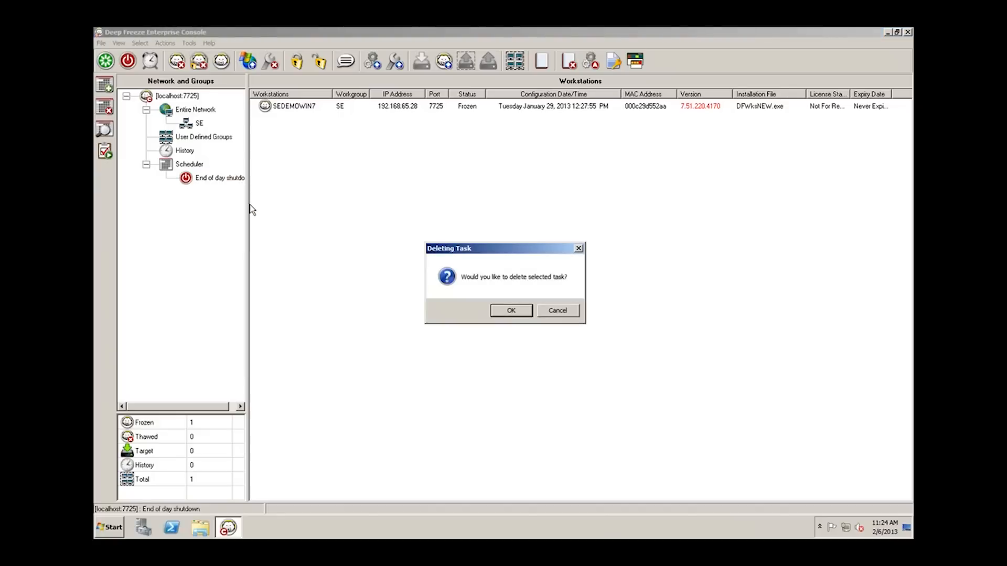
pyautogui.click(510, 310)
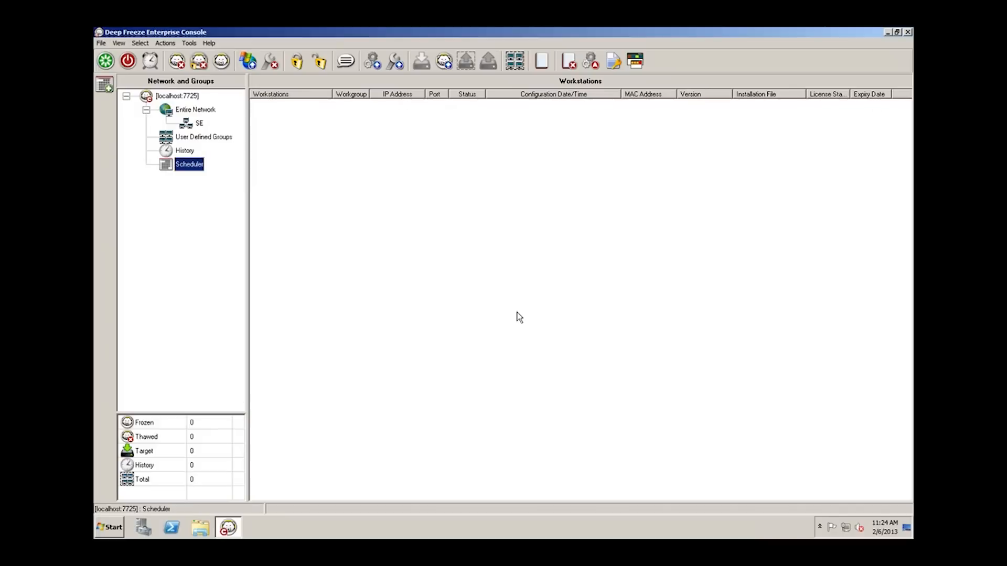